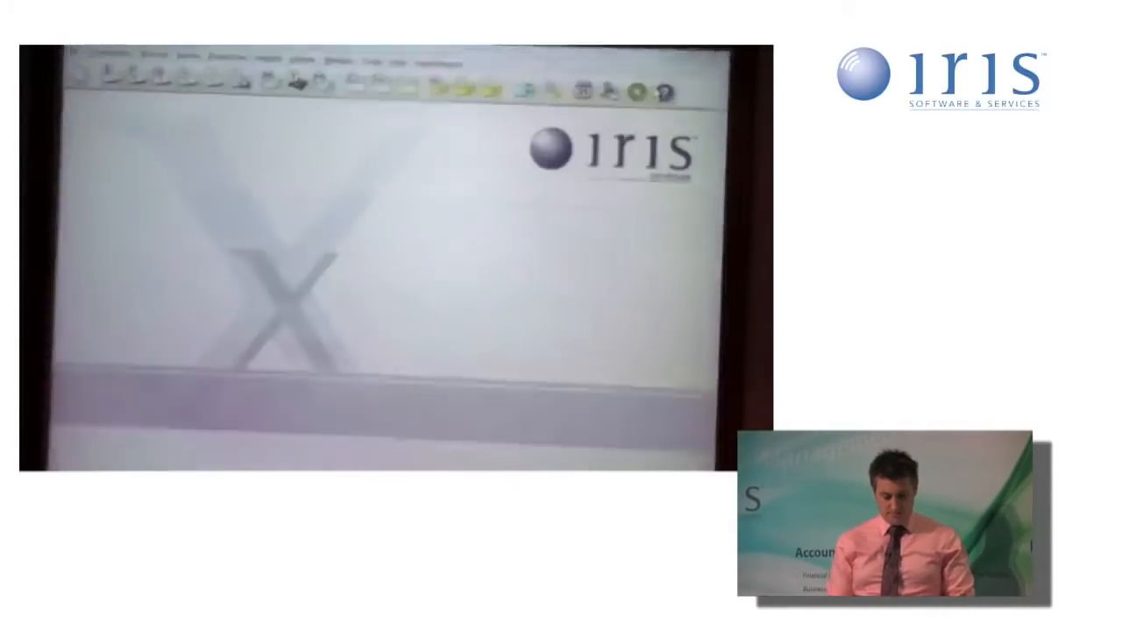
Open the CEDEMO Customer Event 2010 Demo Report in Visual Report Writer.
left_click(267, 59)
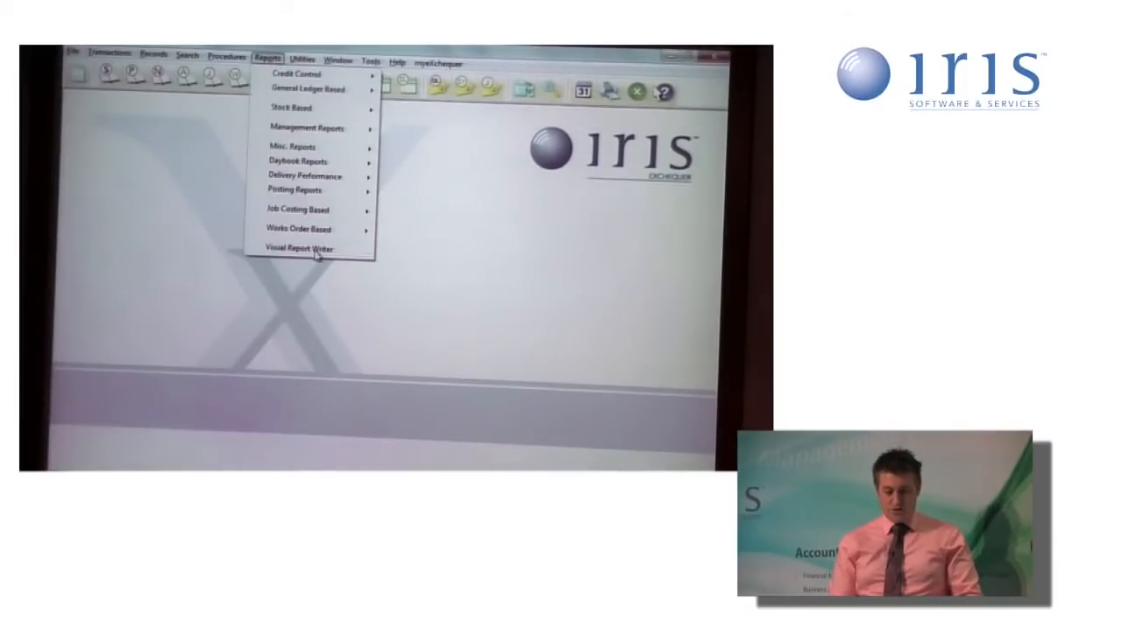
left_click(296, 246)
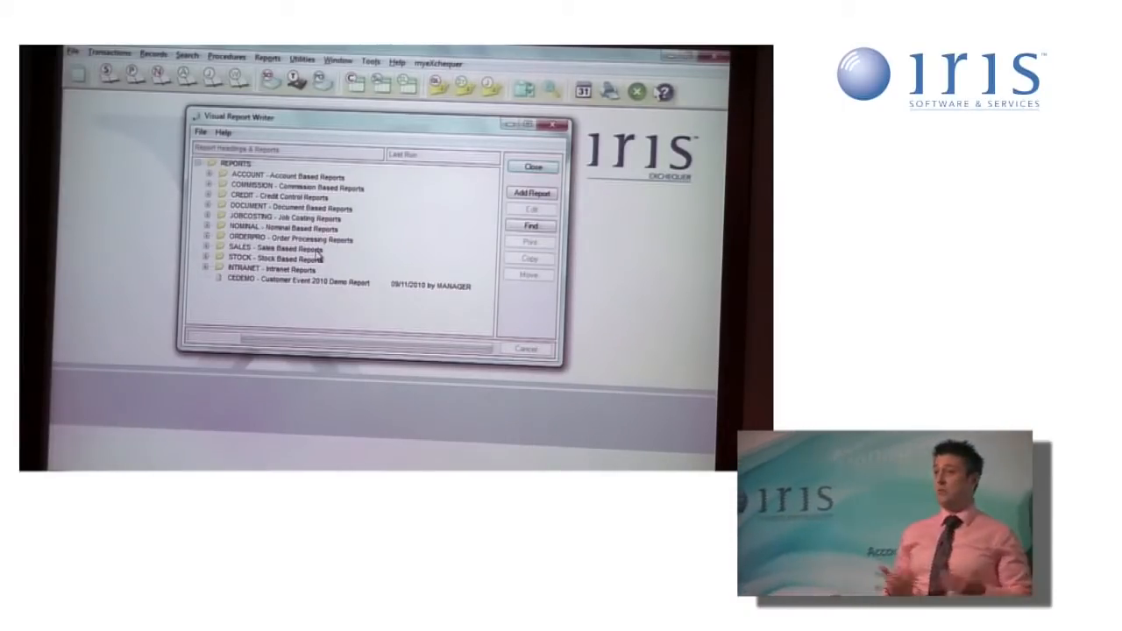
left_click(298, 283)
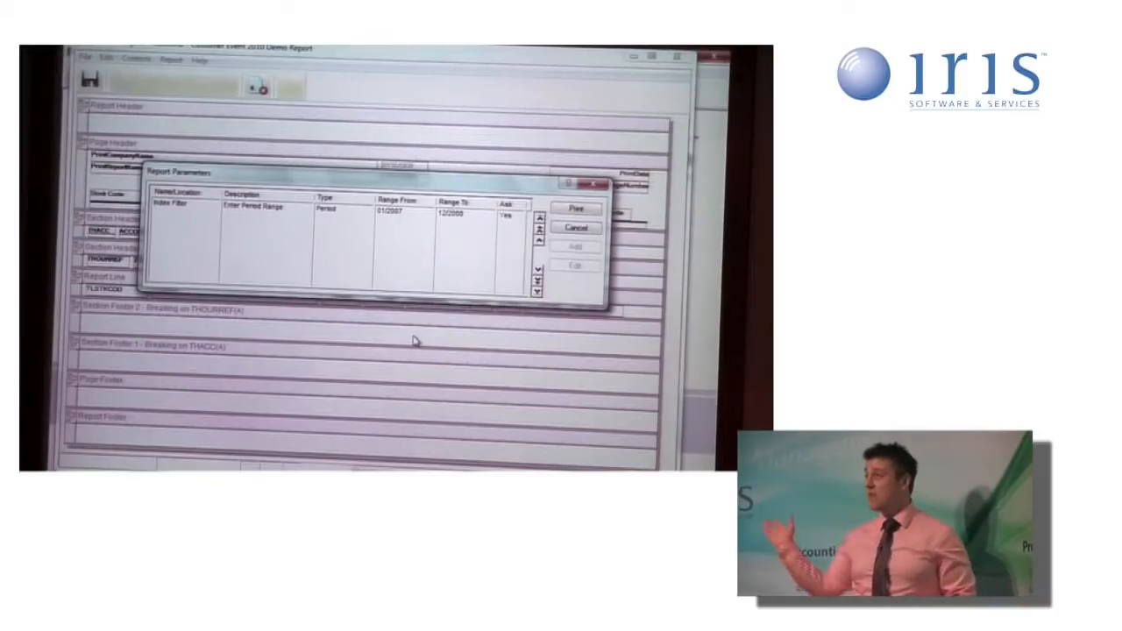
Run the demo report for the given period range to reach its Print Setup.
left_click(575, 209)
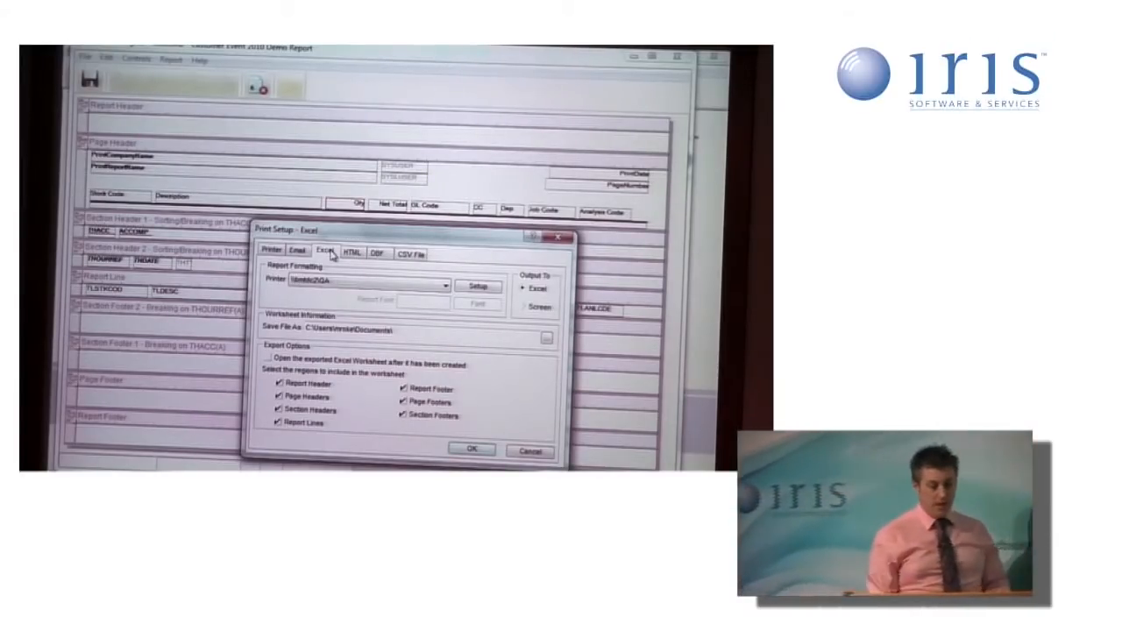
Switch the report output to DBF and browse for a save location.
left_click(378, 252)
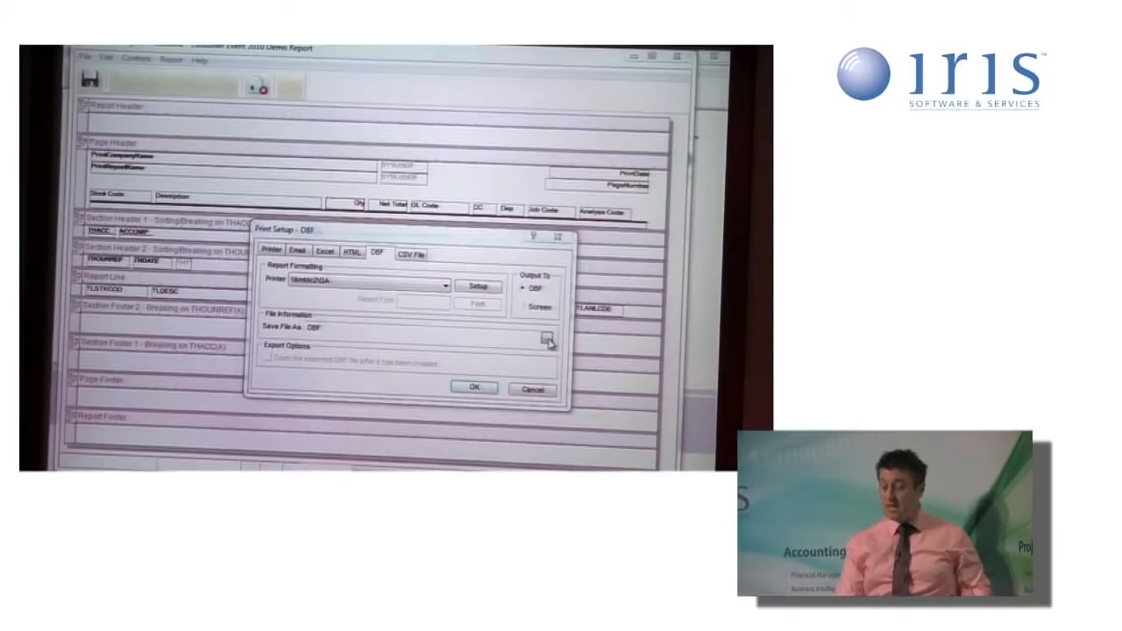
left_click(548, 339)
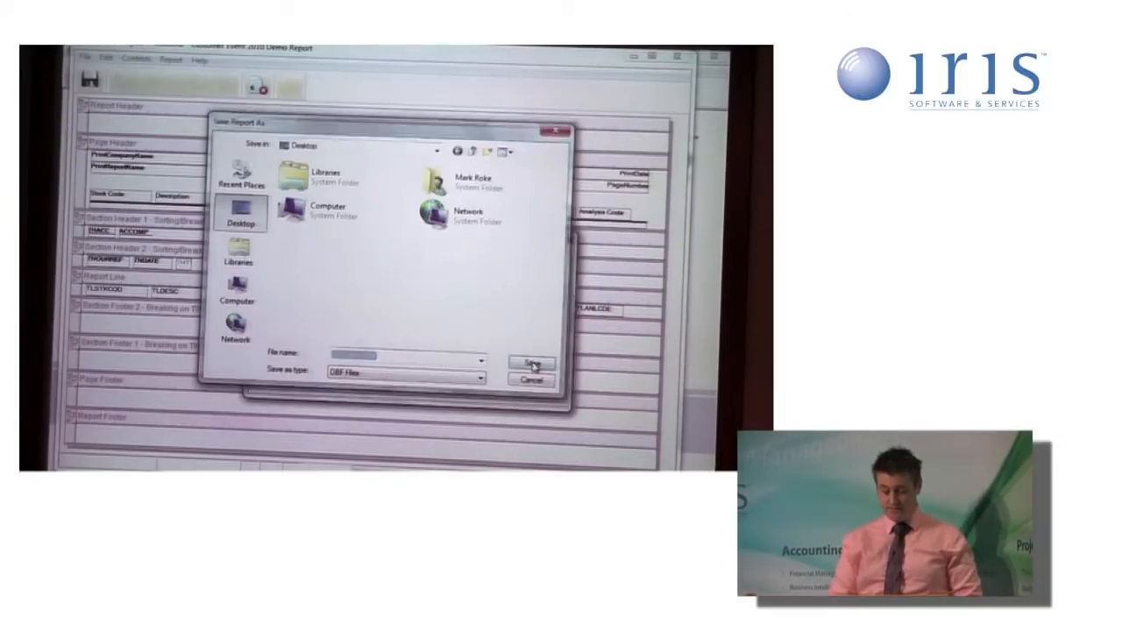
Save the DBF file to the Desktop and run the report out to it.
left_click(530, 363)
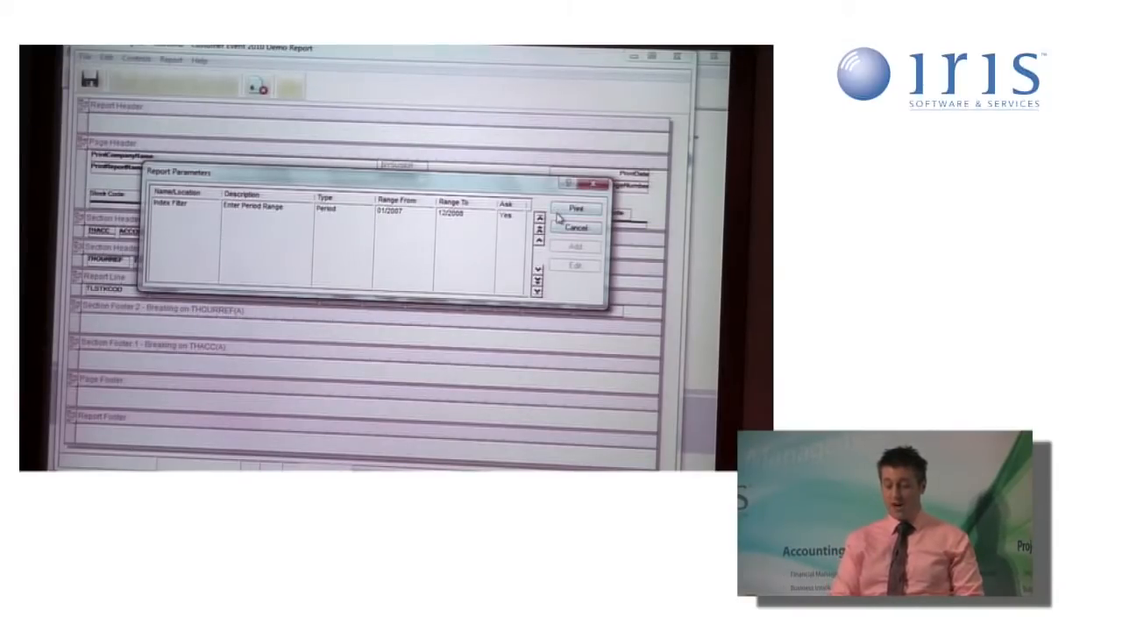
left_click(576, 208)
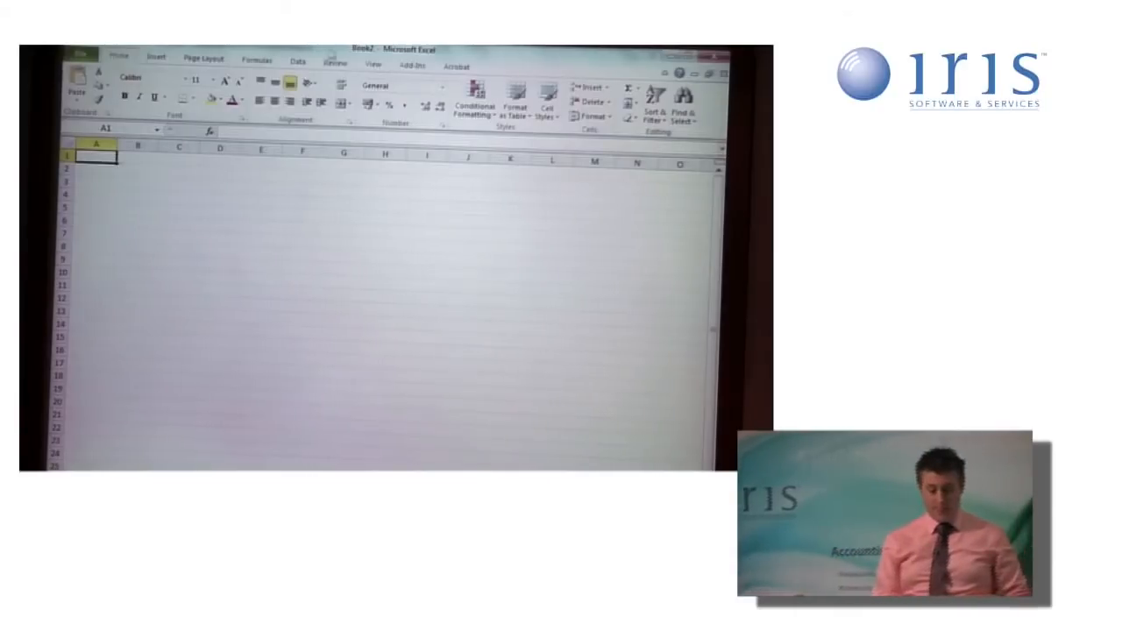
Import from Access, opening the CEDEMO database file on the Desktop.
left_click(299, 61)
type("ce")
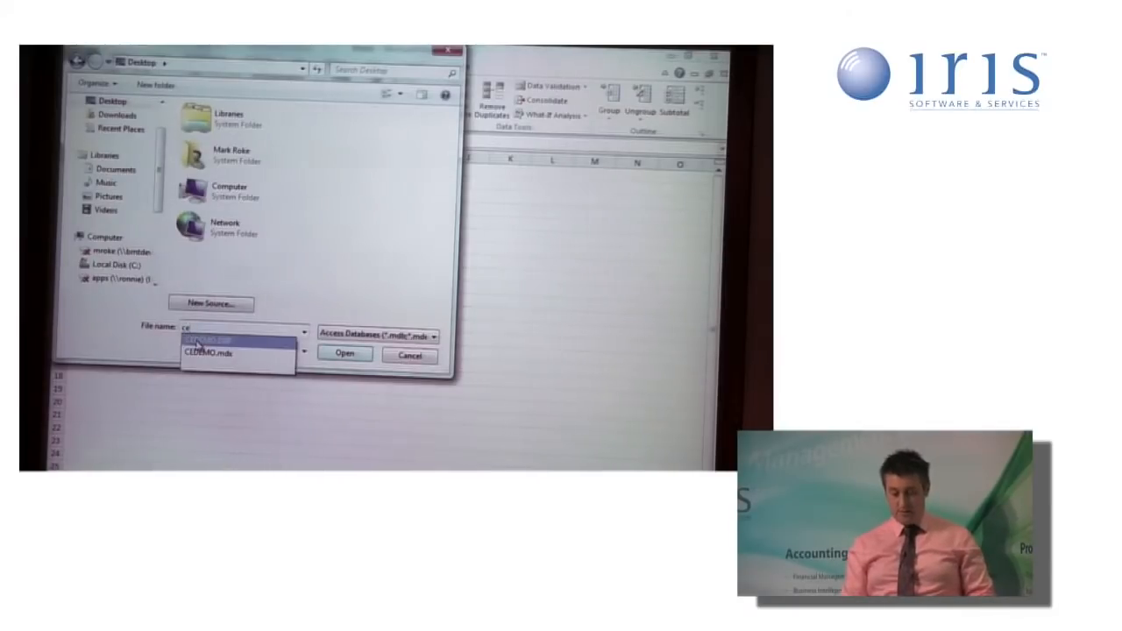
left_click(208, 351)
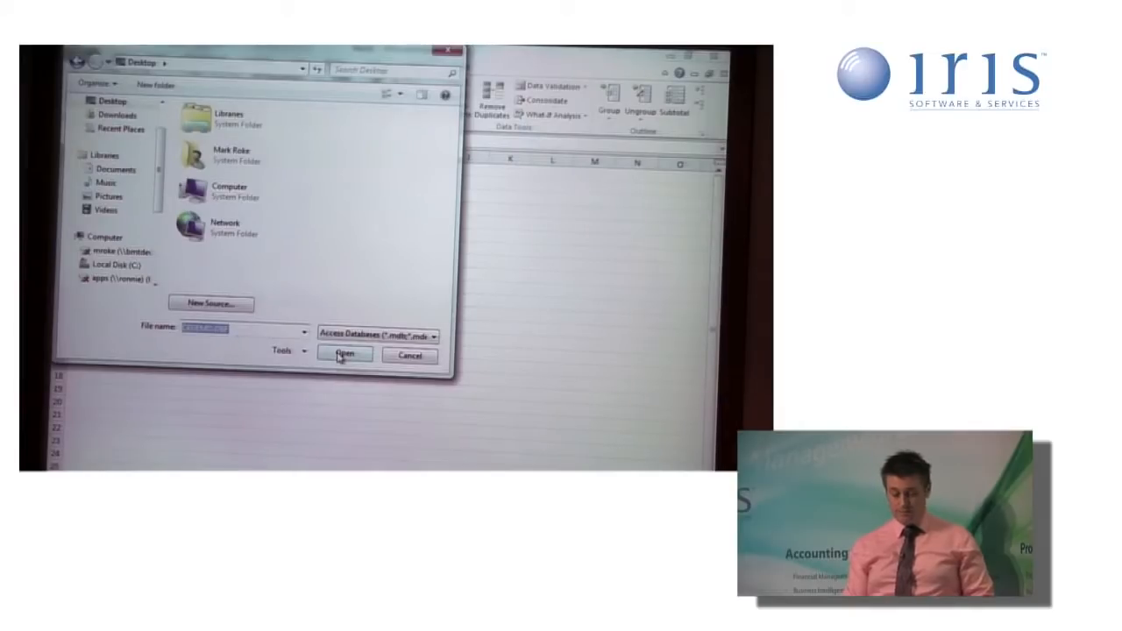
left_click(344, 353)
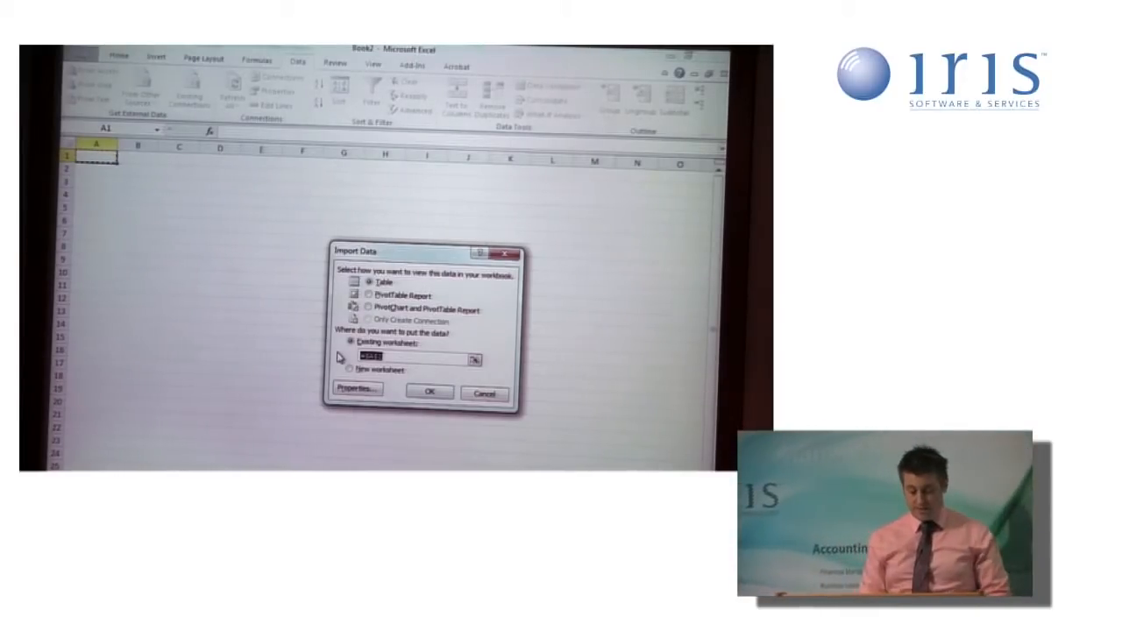
Cancel the Import Data dialog, leaving the Book2 worksheet empty.
left_click(428, 392)
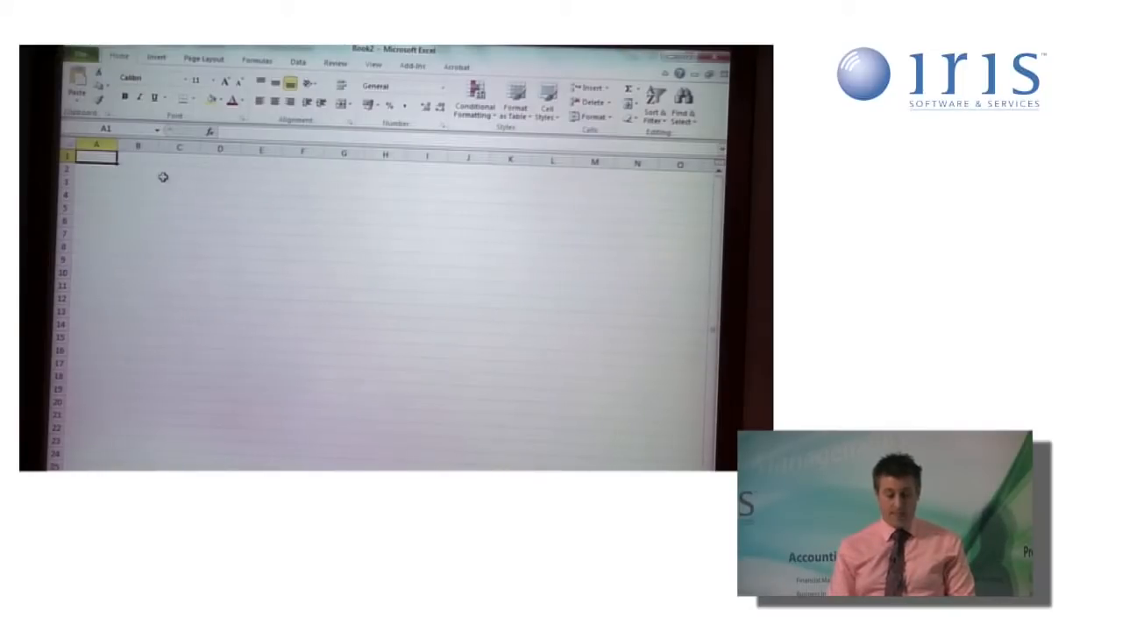
Insert a new PivotTable from the external data source onto a new sheet.
left_click(156, 58)
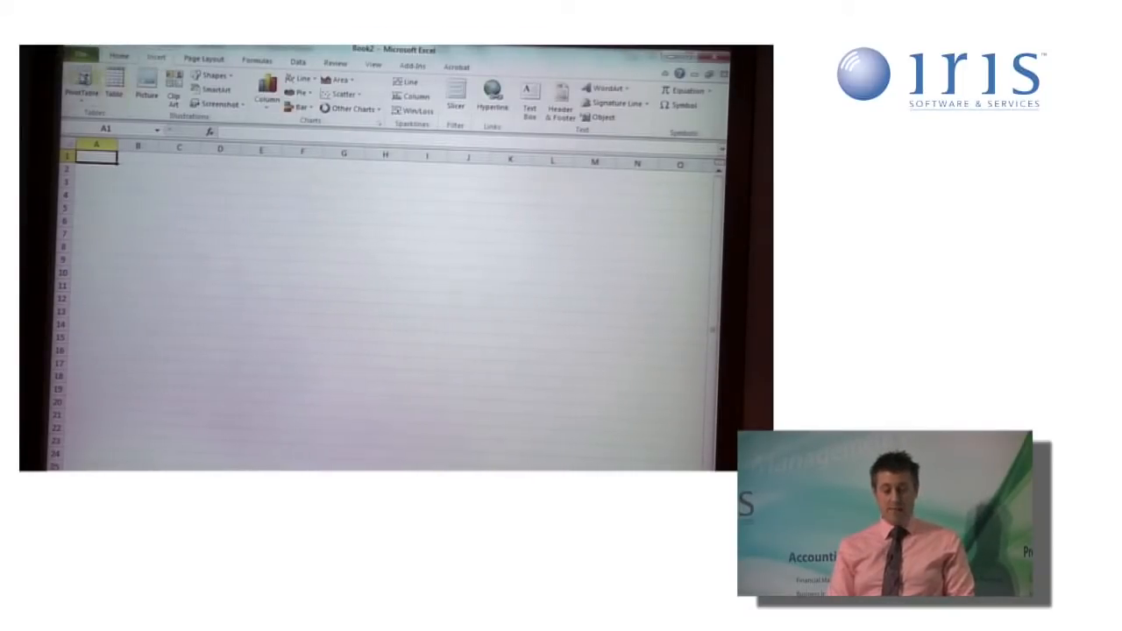
left_click(80, 83)
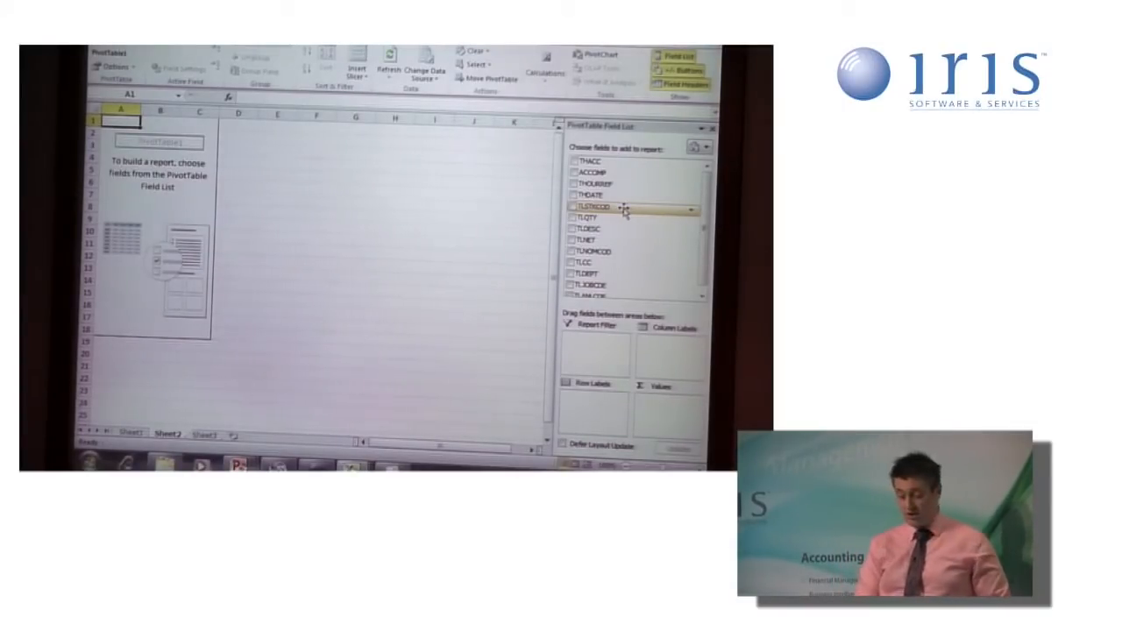
Place TLSTKCOD stock codes as rows and ACCOMP suppliers as column labels.
left_click(575, 212)
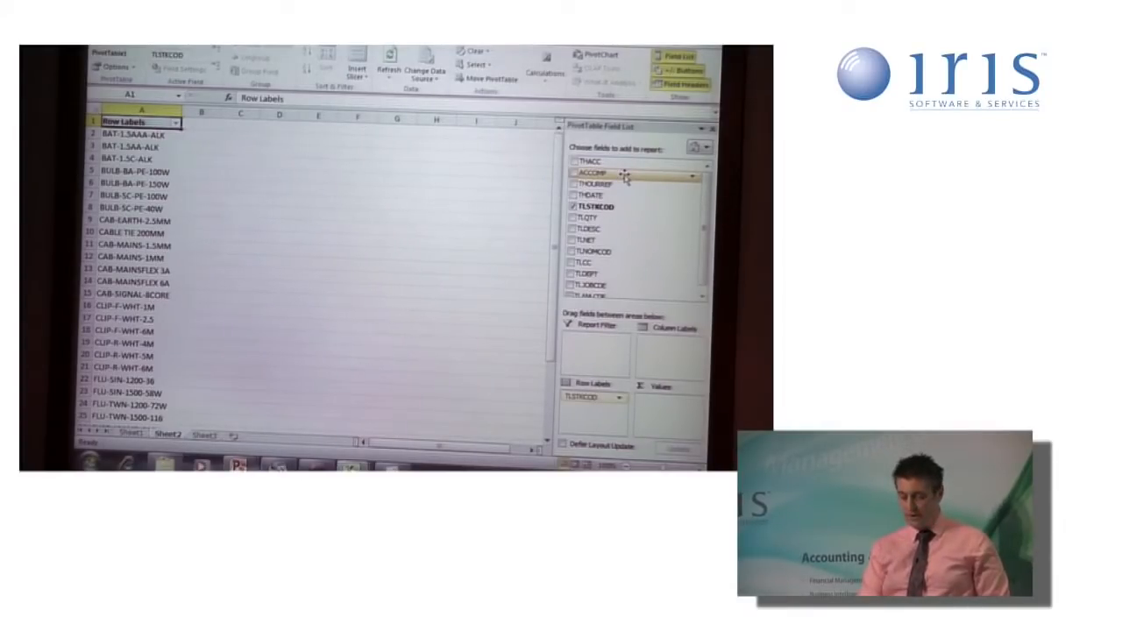
left_click_drag(601, 171, 664, 342)
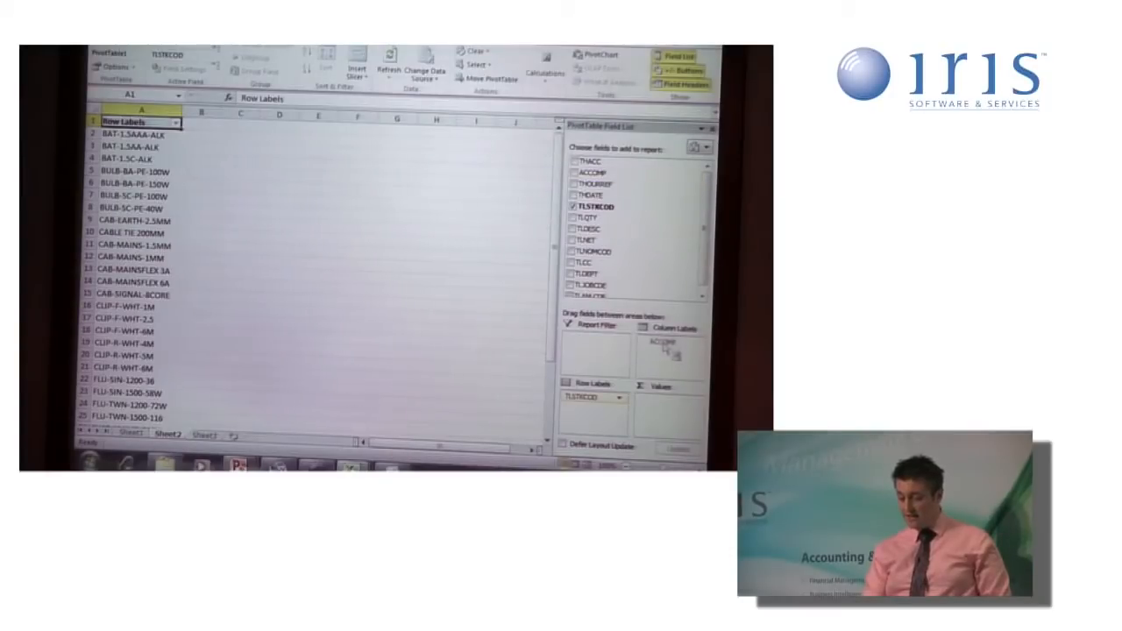
left_click(575, 172)
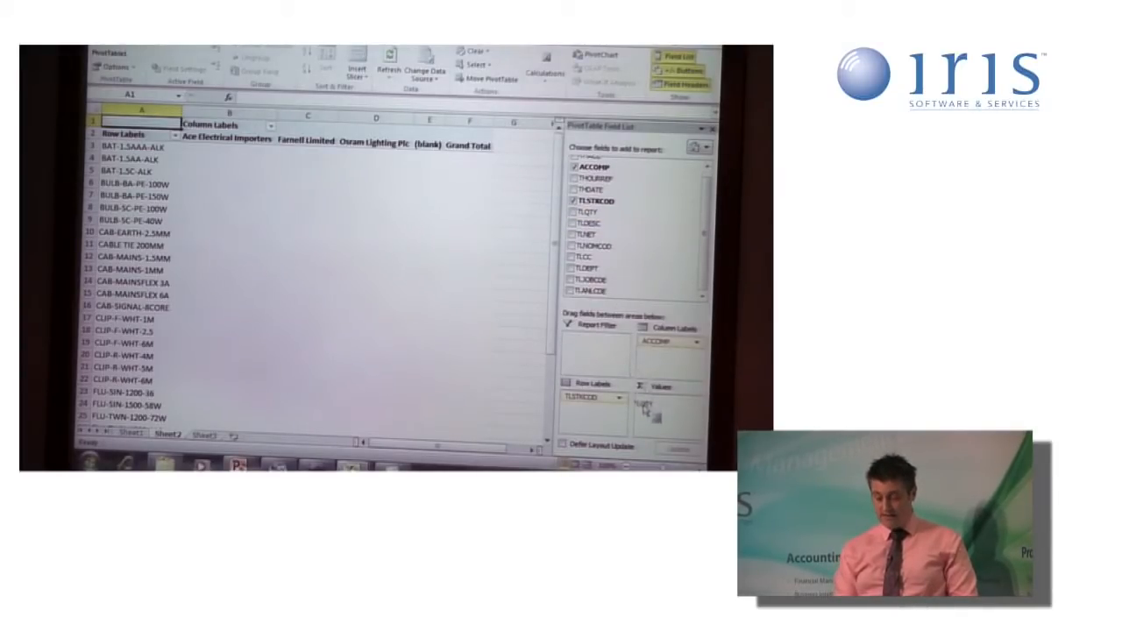
Add TLQTY as pivot values summarized by Sum, then open the Pie chart menu.
left_click(572, 212)
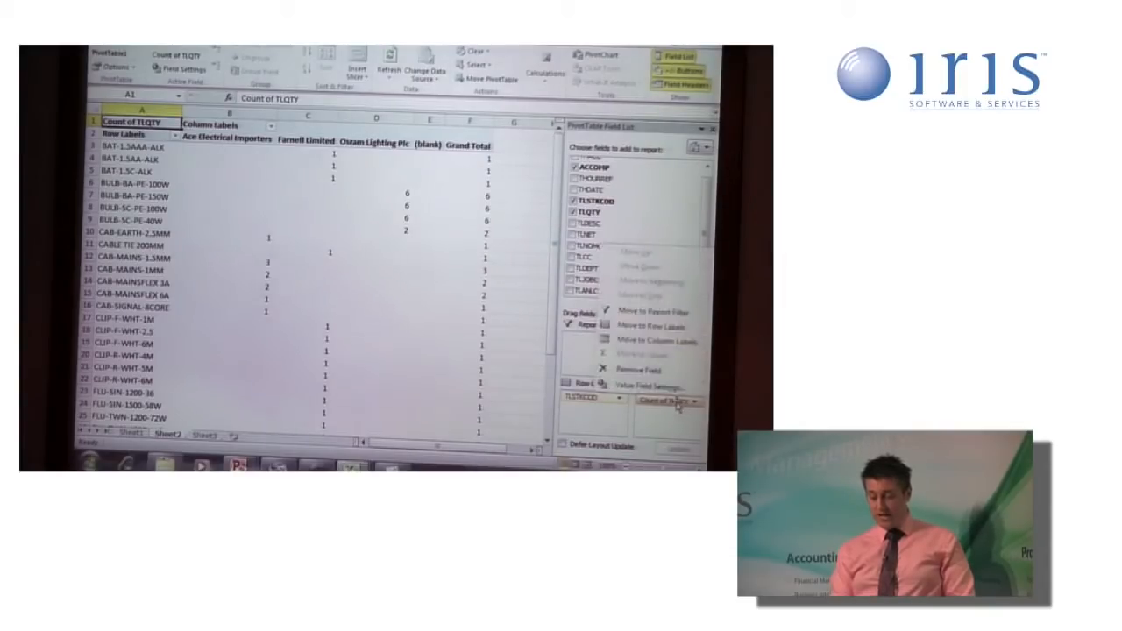
left_click(647, 387)
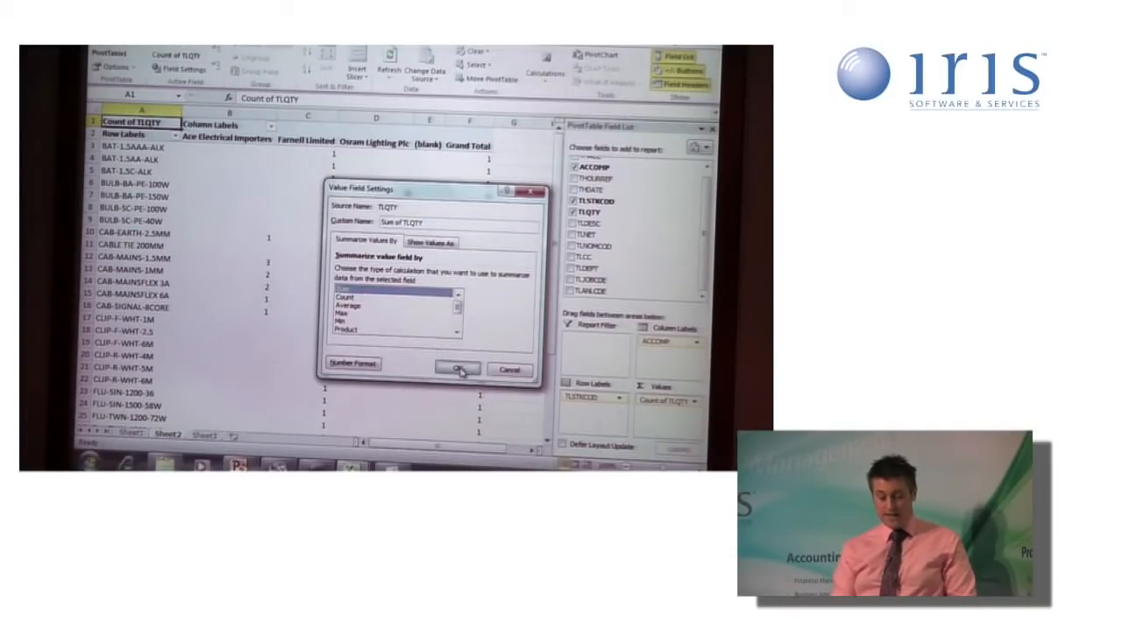
left_click(449, 369)
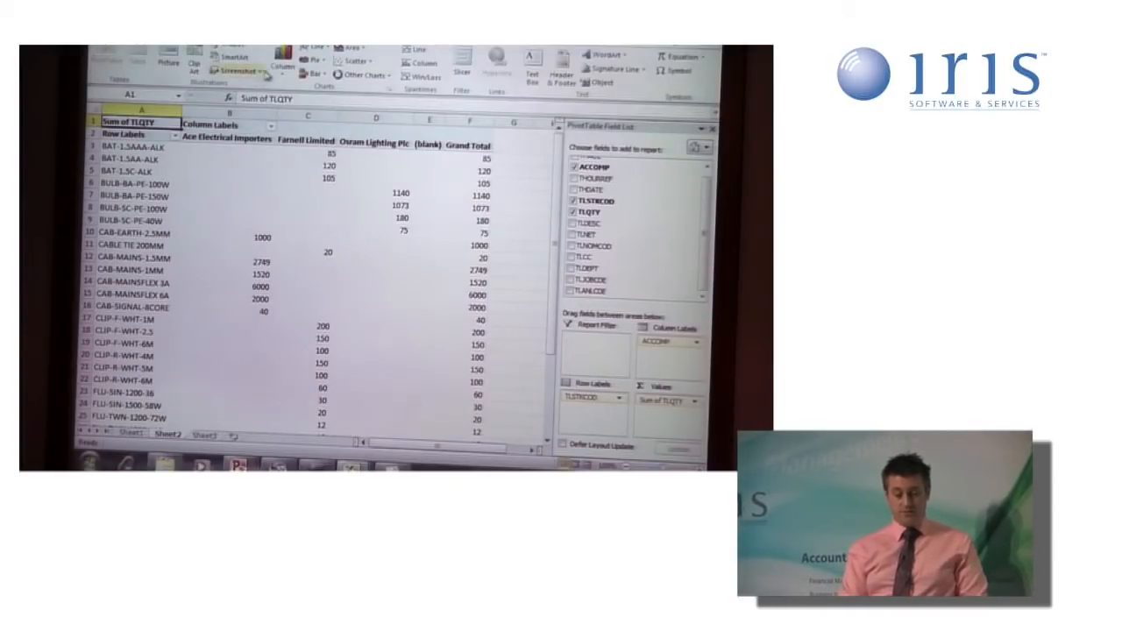
left_click(307, 50)
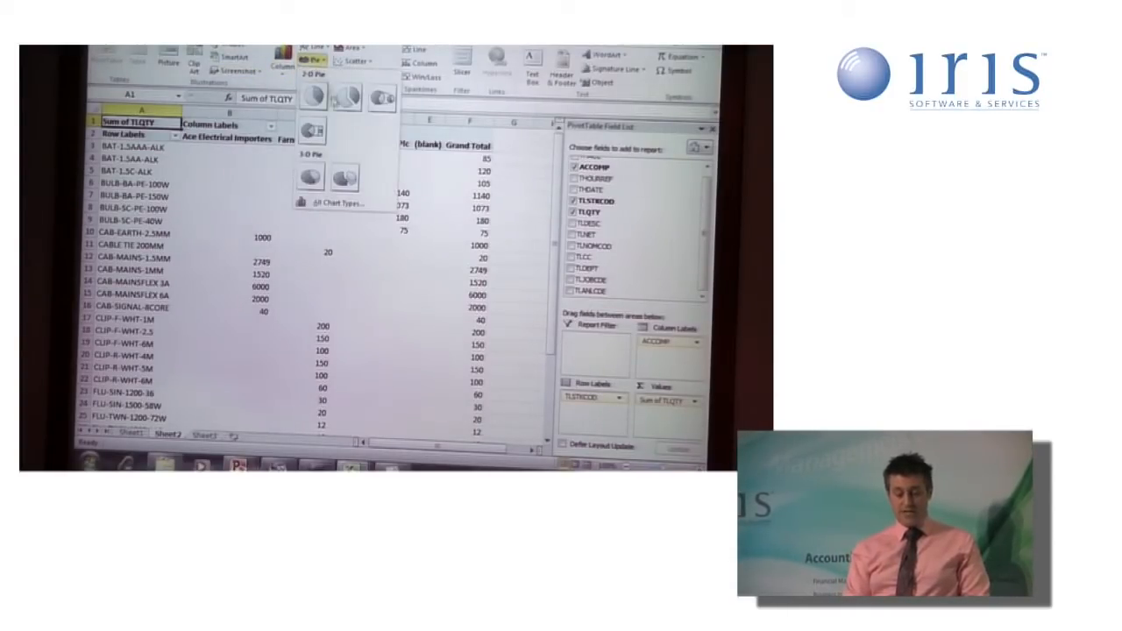